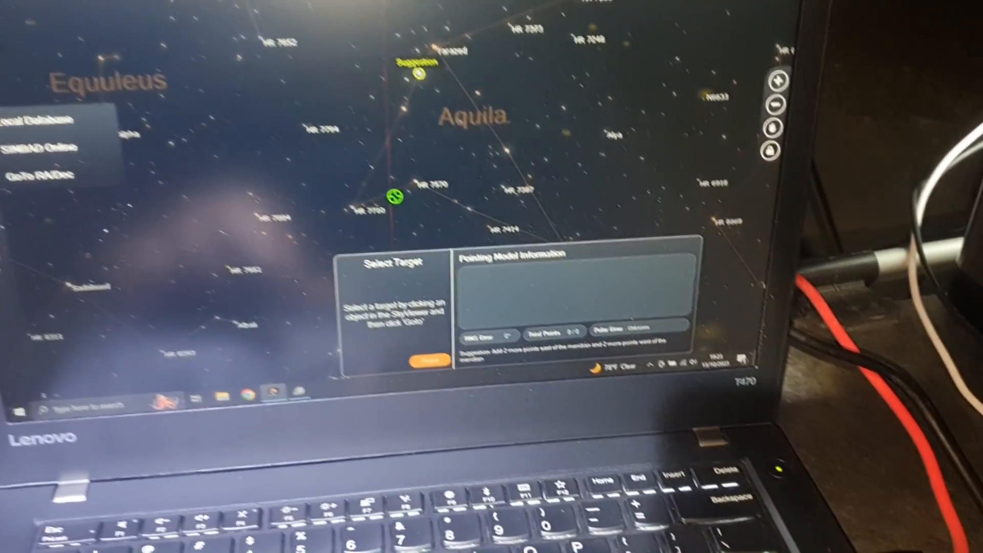
- Search the target catalogue for "fo" to list Fomalhaut and Fornacis
click(47, 117)
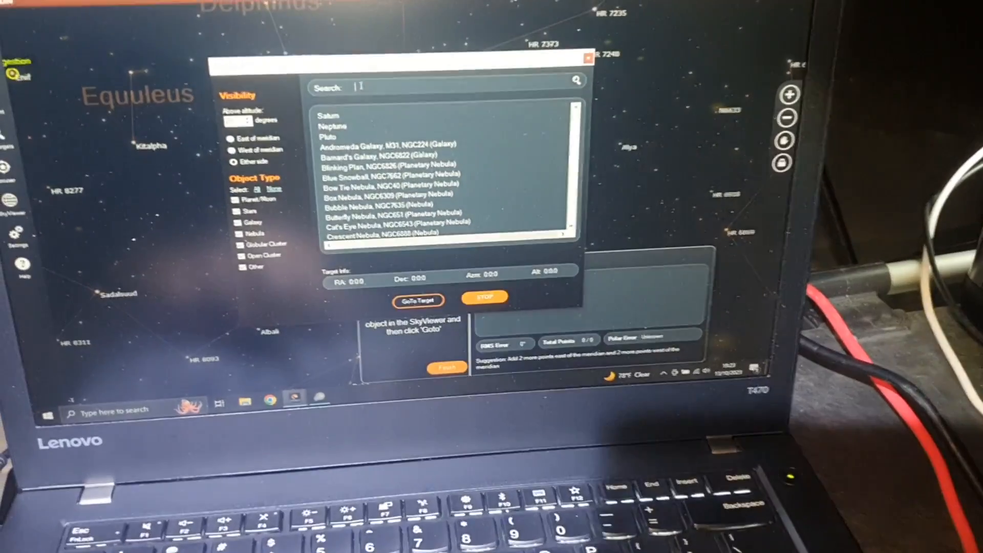
text(fo)
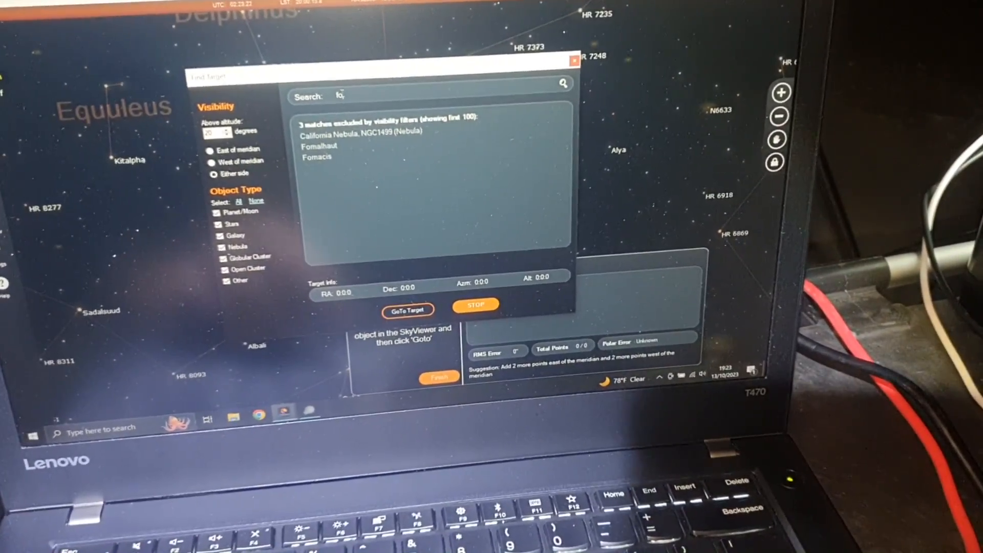
click(318, 147)
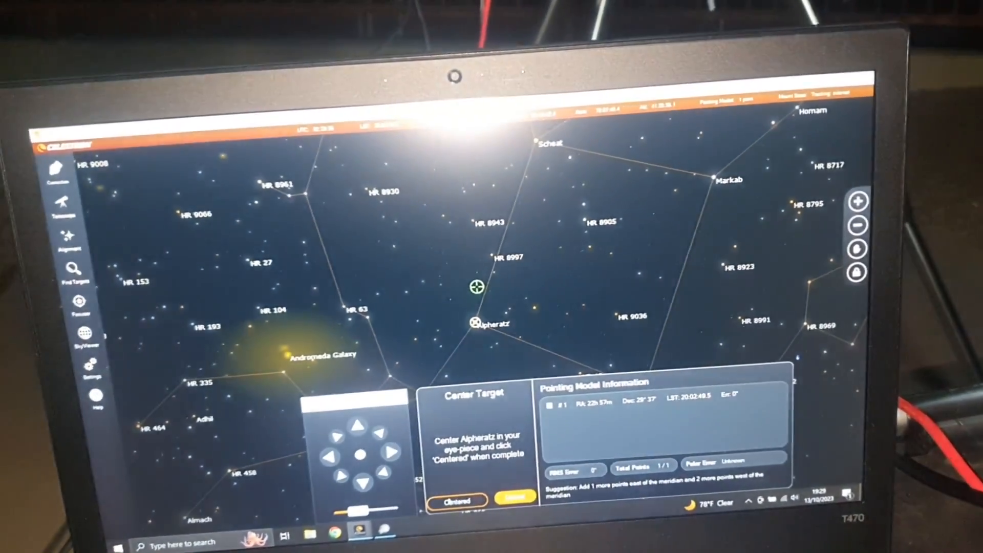
- Confirm Alpheratz is centered as the second alignment star
click(457, 503)
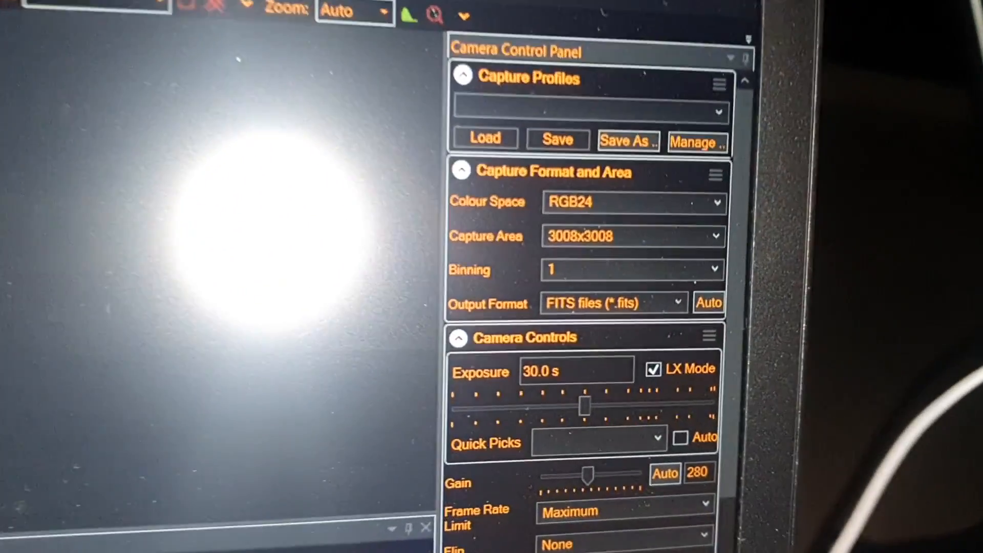
scroll(down, 3)
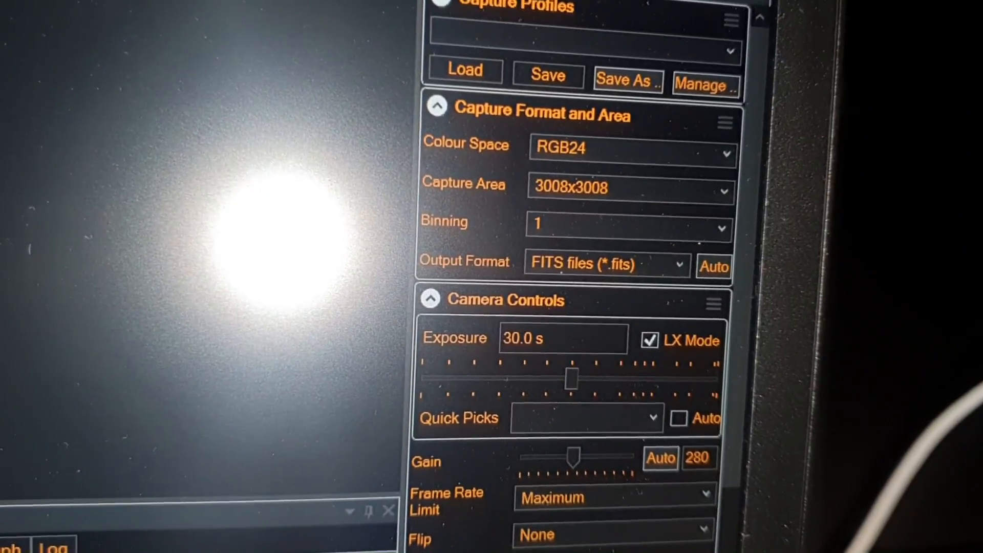